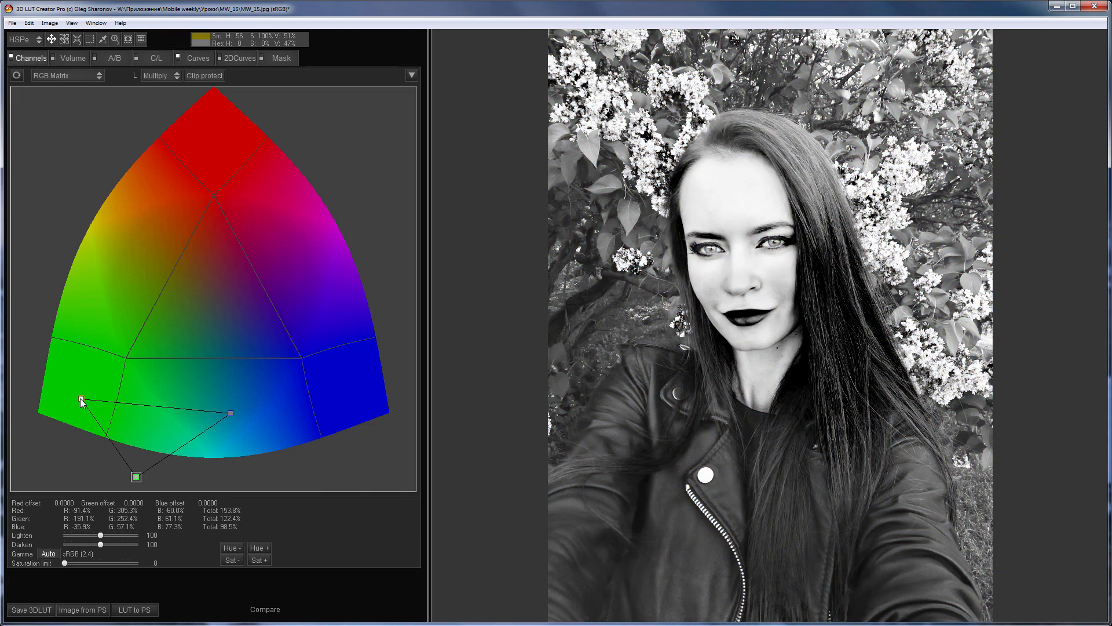
- Return the RGB Matrix point to its default to restore the portrait's original colours
left_click_drag(80, 399, 40, 486)
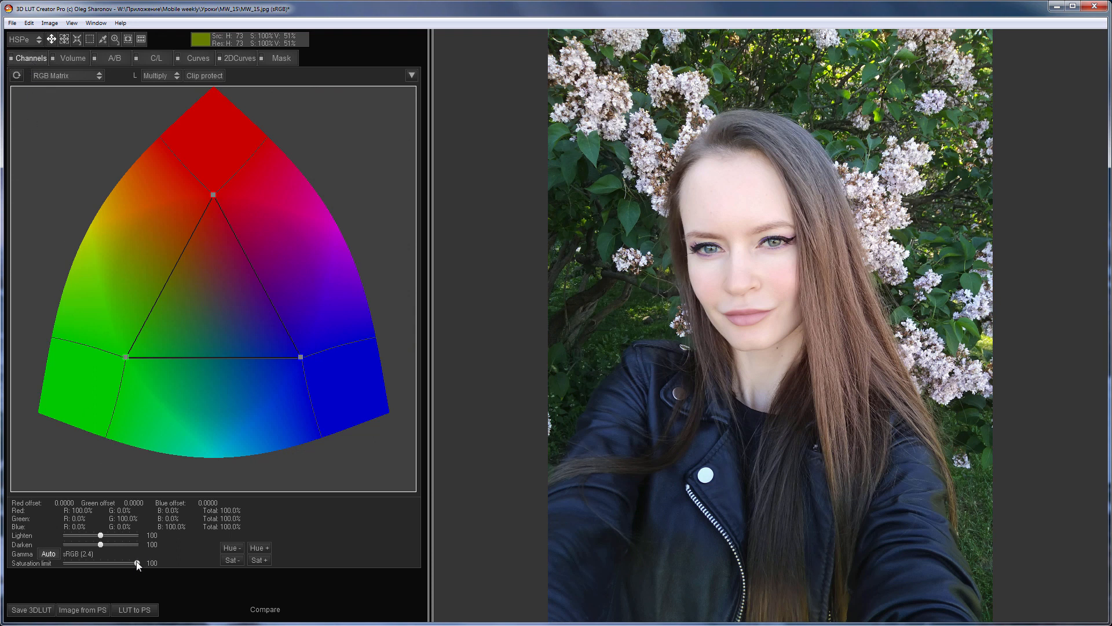
- Drop Saturation limit to 0 for black and white and start moving the green matrix point
left_click_drag(138, 562, 58, 562)
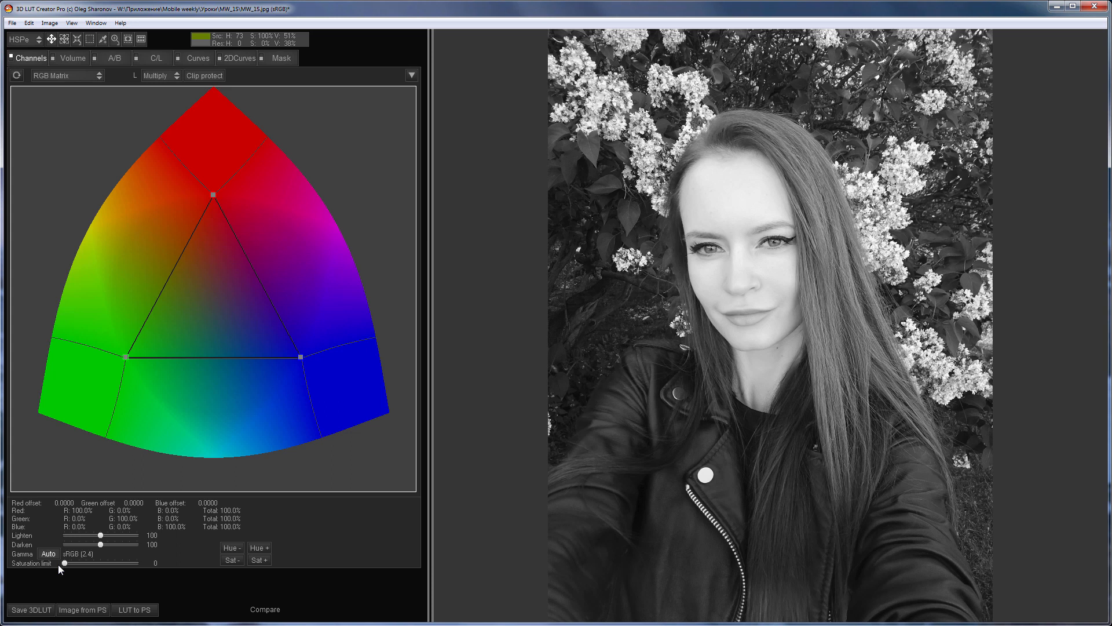
left_click_drag(127, 356, 142, 406)
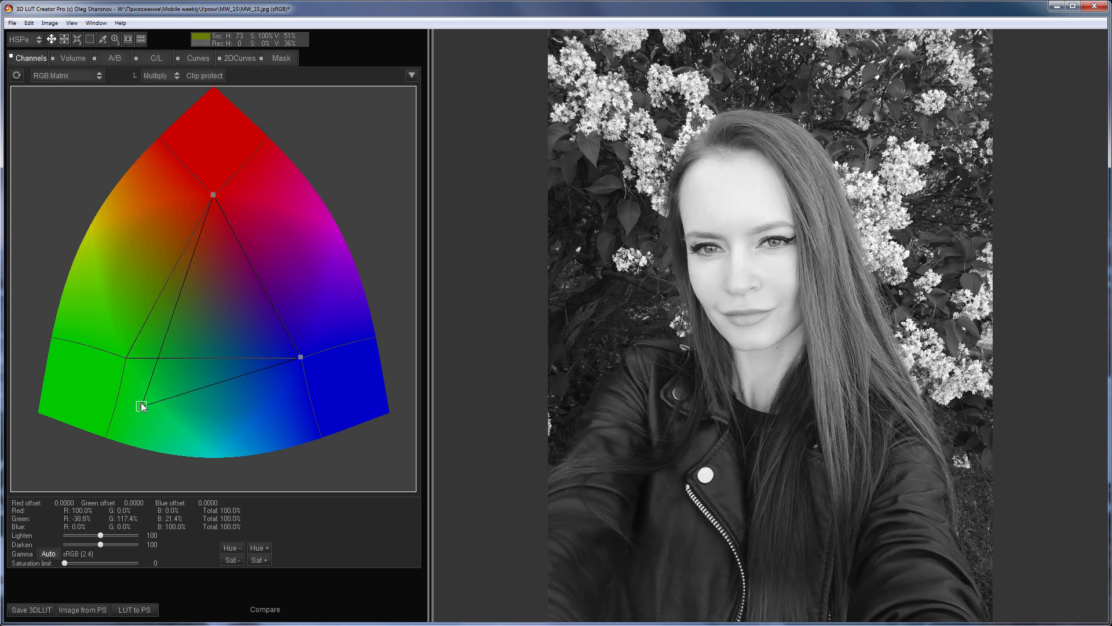
- Drag the red, green and blue matrix points to brighten skin and darken the lips
left_click_drag(142, 405, 224, 415)
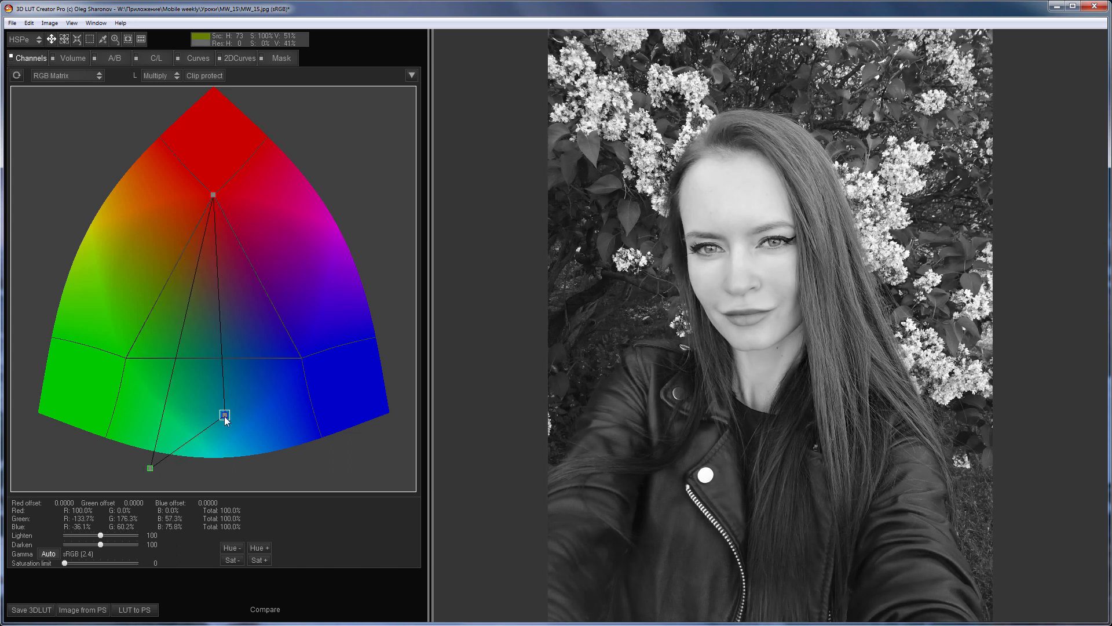
left_click_drag(223, 414, 90, 356)
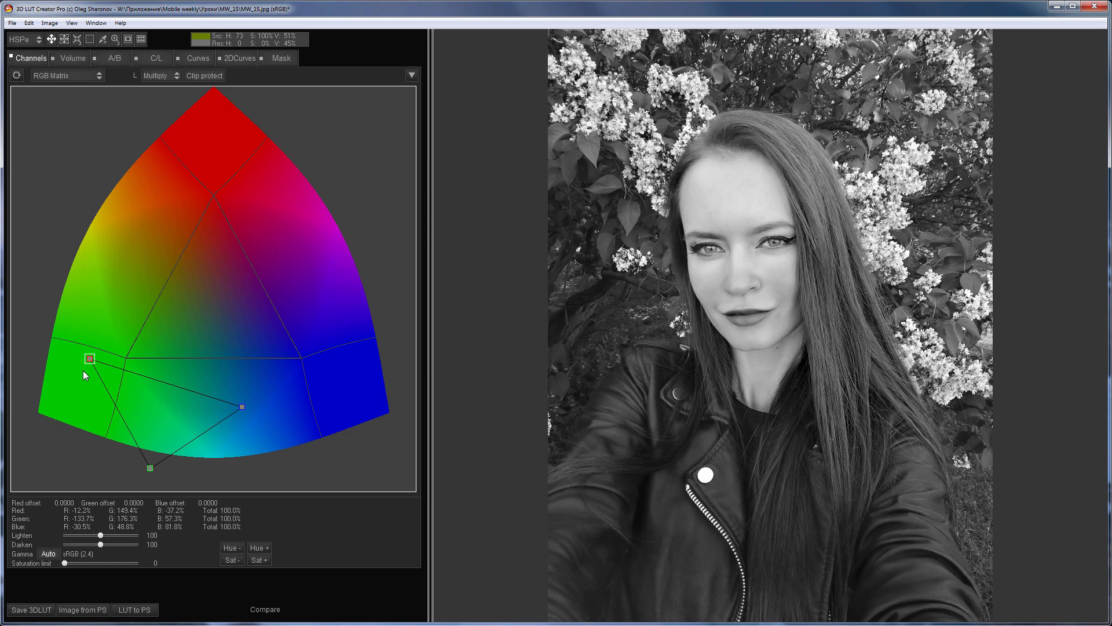
left_click_drag(88, 357, 41, 420)
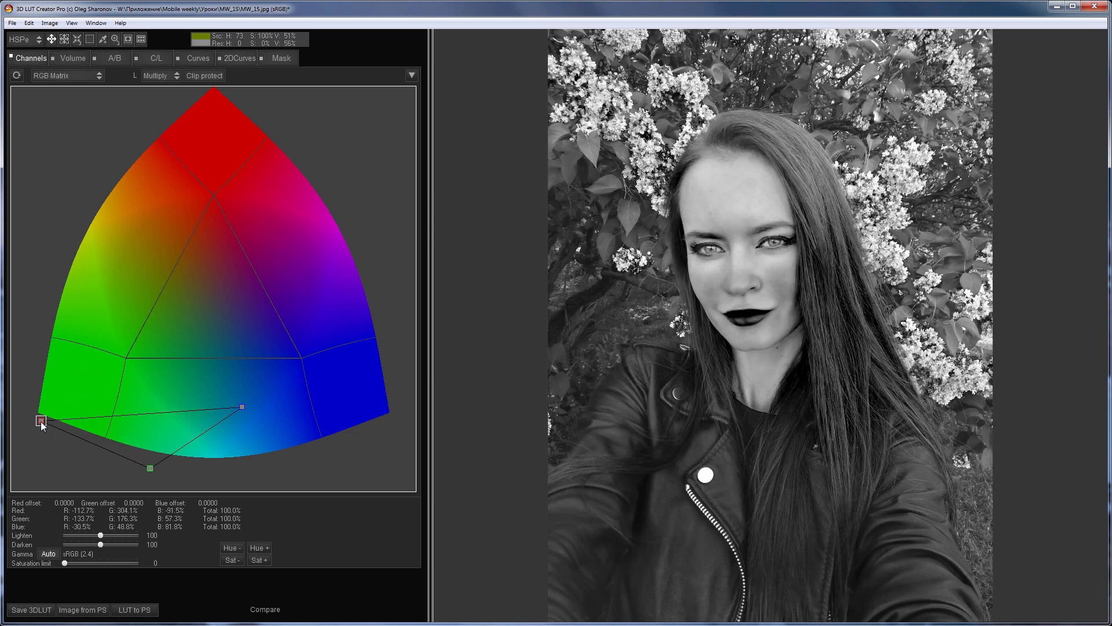
left_click_drag(41, 420, 79, 398)
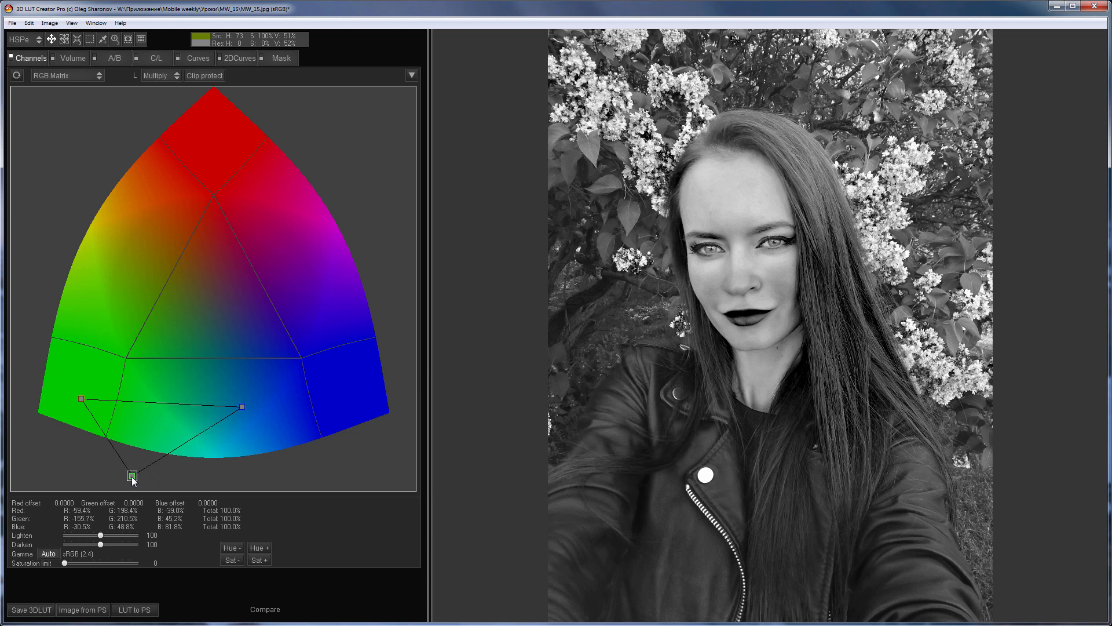
left_click_drag(131, 476, 134, 472)
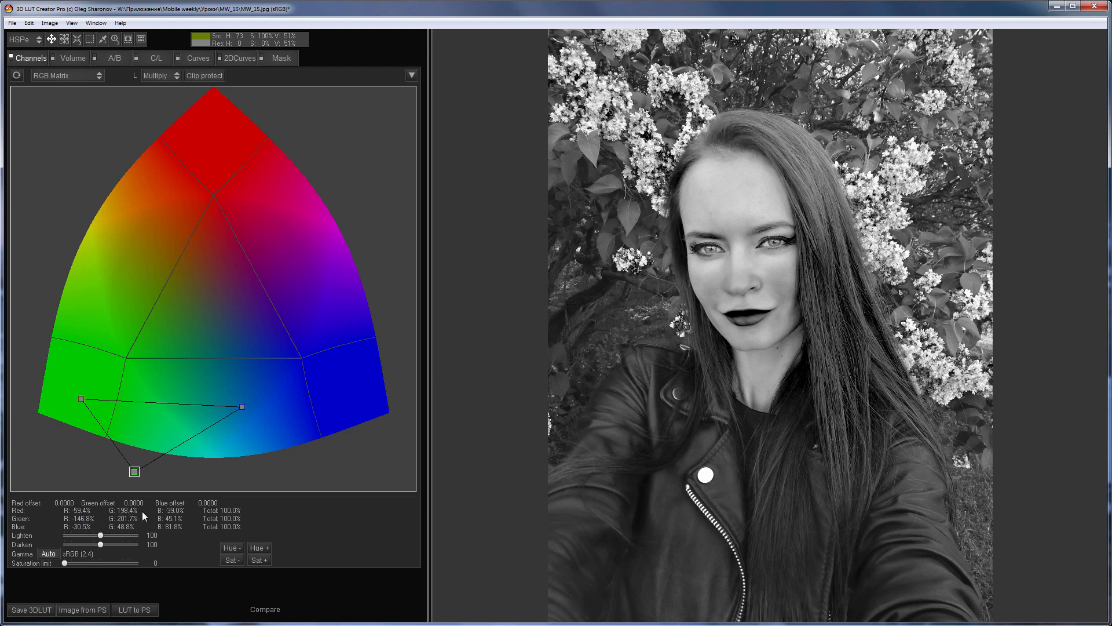
mouse_move(236, 518)
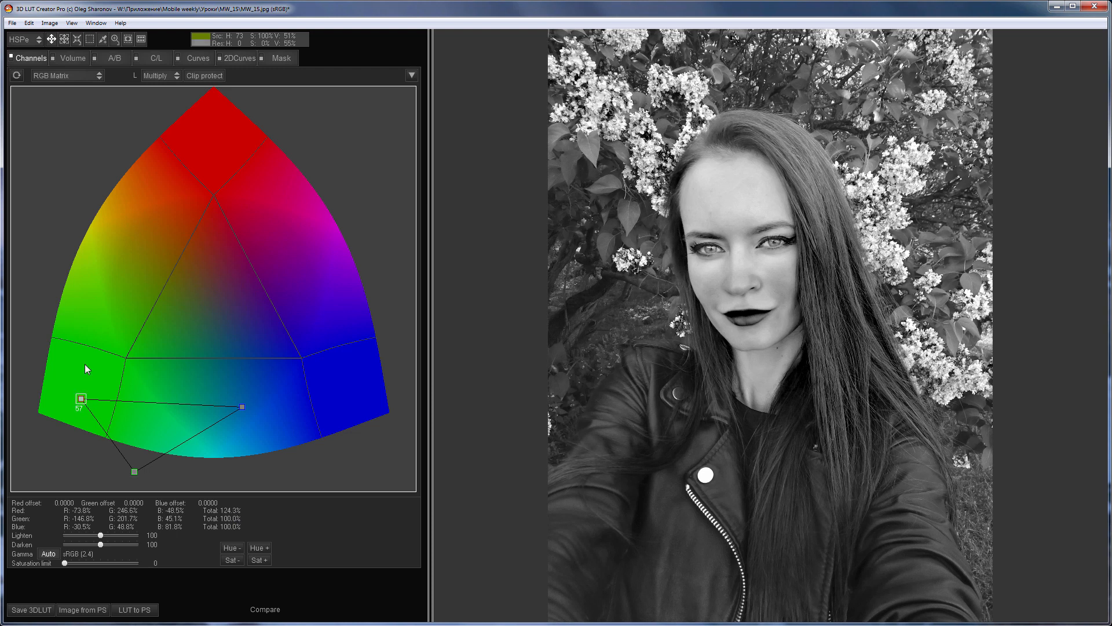
left_click_drag(80, 398, 137, 475)
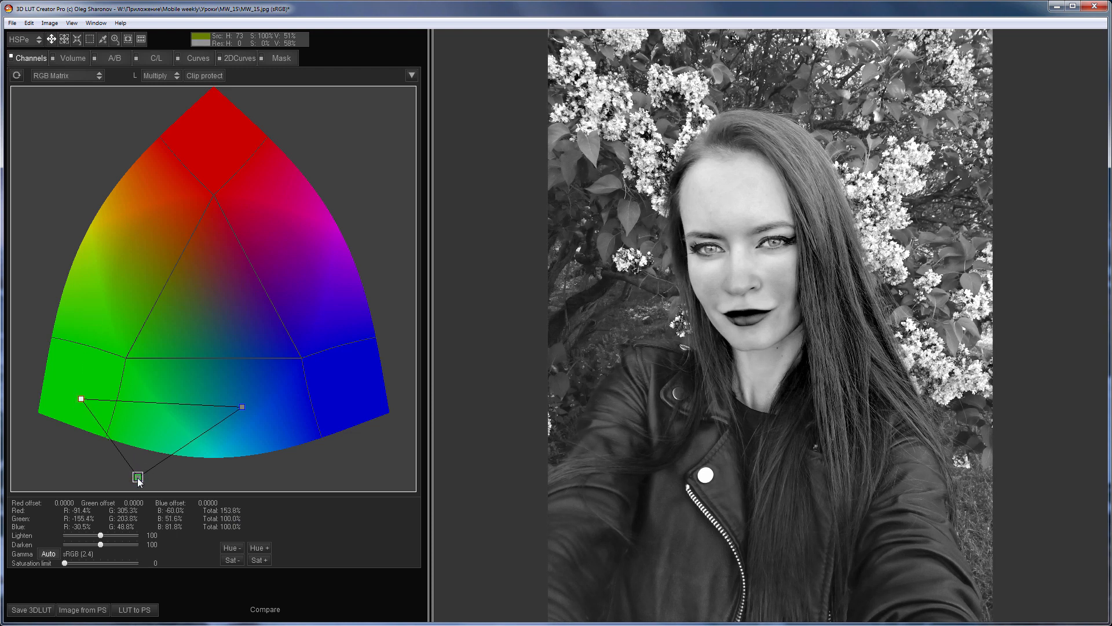
left_click_drag(138, 477, 138, 474)
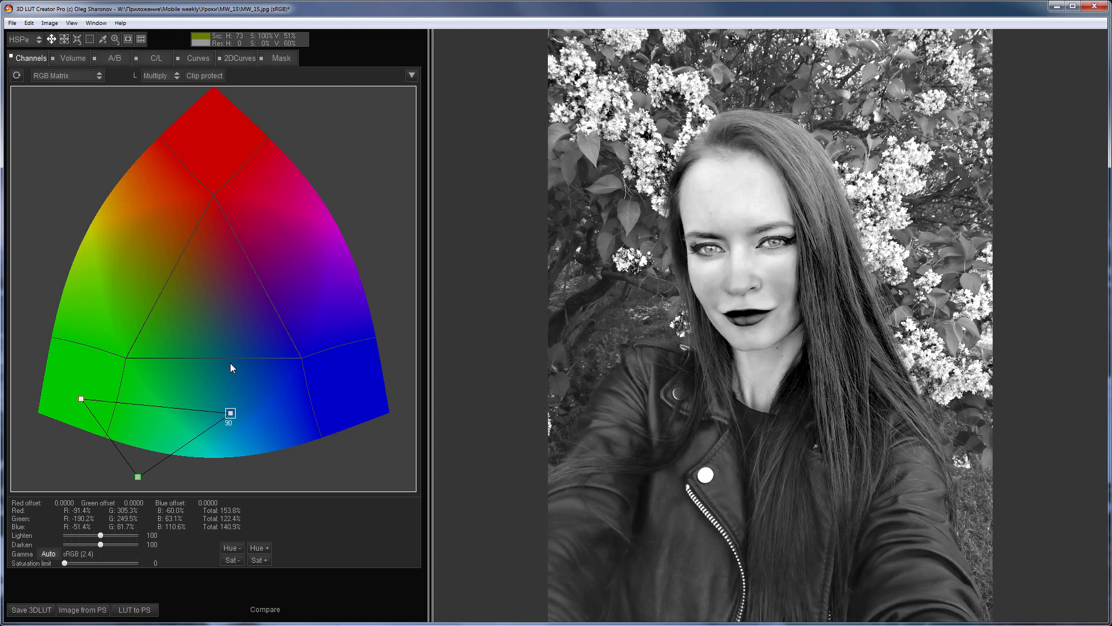
left_click_drag(231, 414, 228, 418)
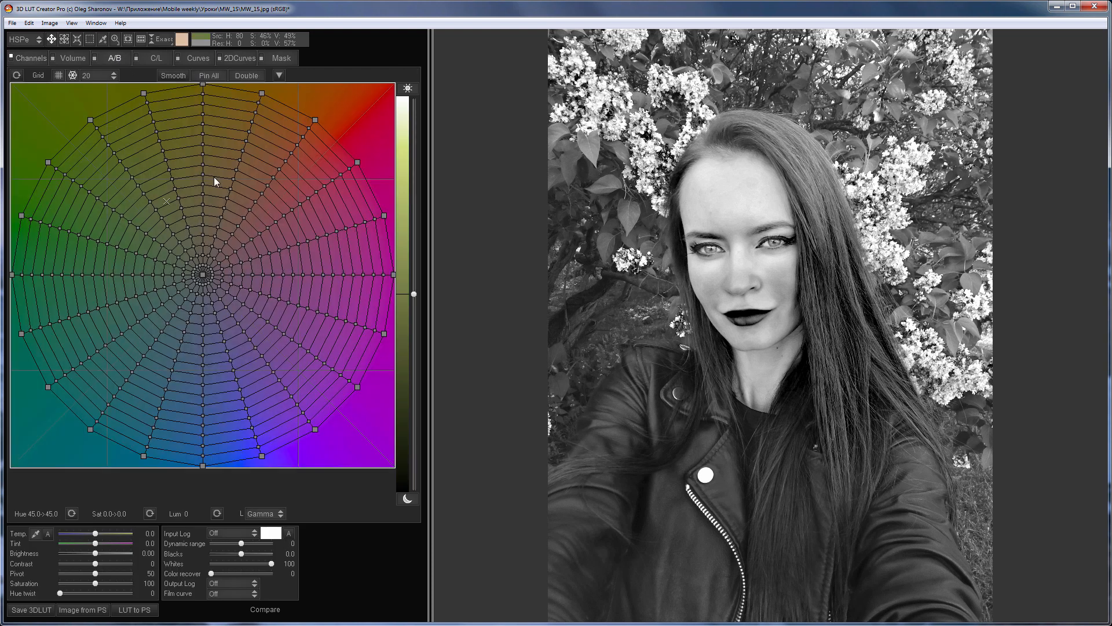
- On the A/B tab, set Tint to about -12.2 and warm Temp to about 23.5
left_click(280, 58)
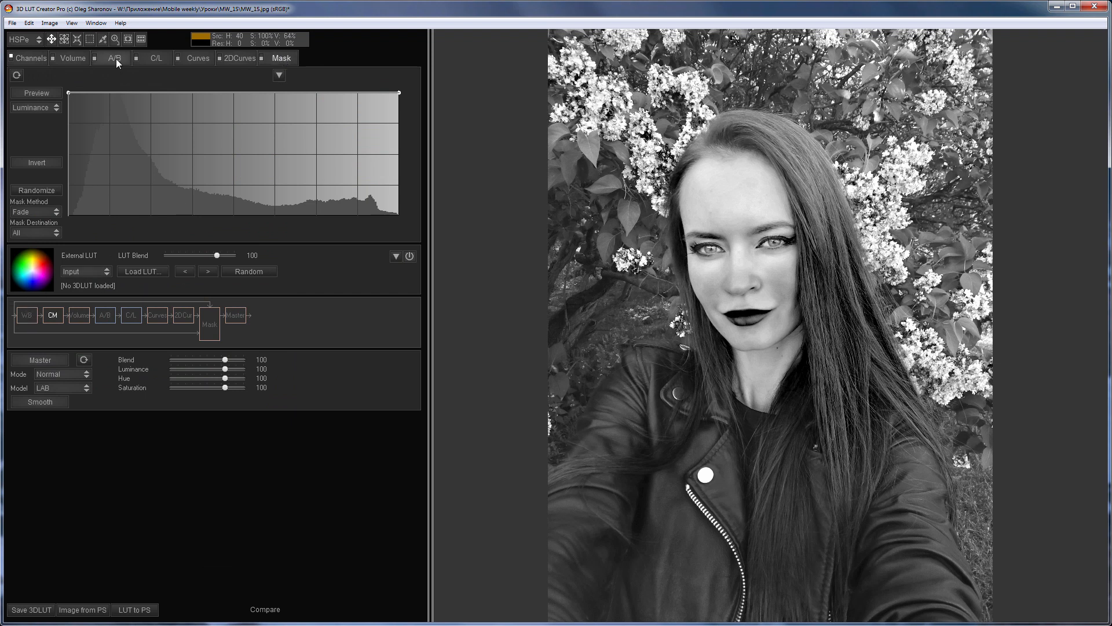
left_click(115, 57)
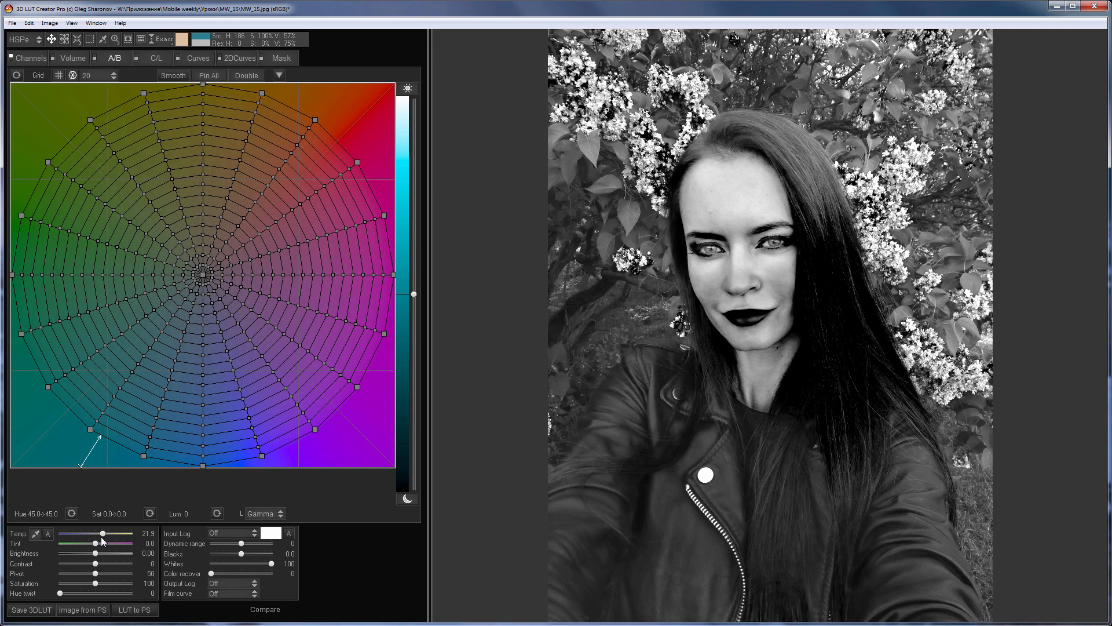
left_click_drag(99, 542, 89, 543)
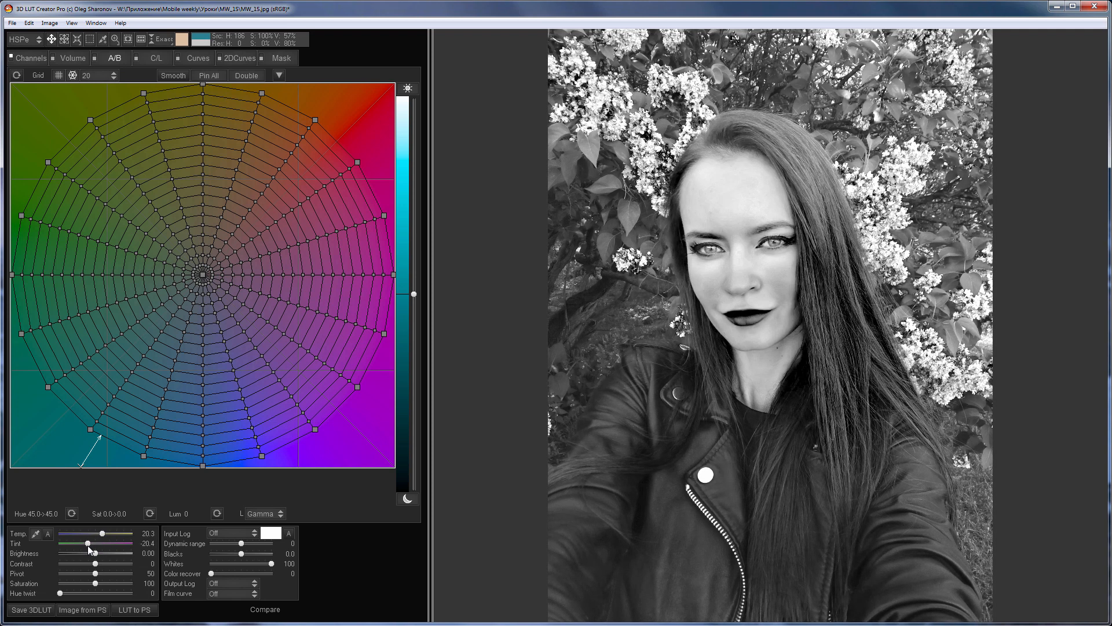
left_click_drag(86, 544, 106, 535)
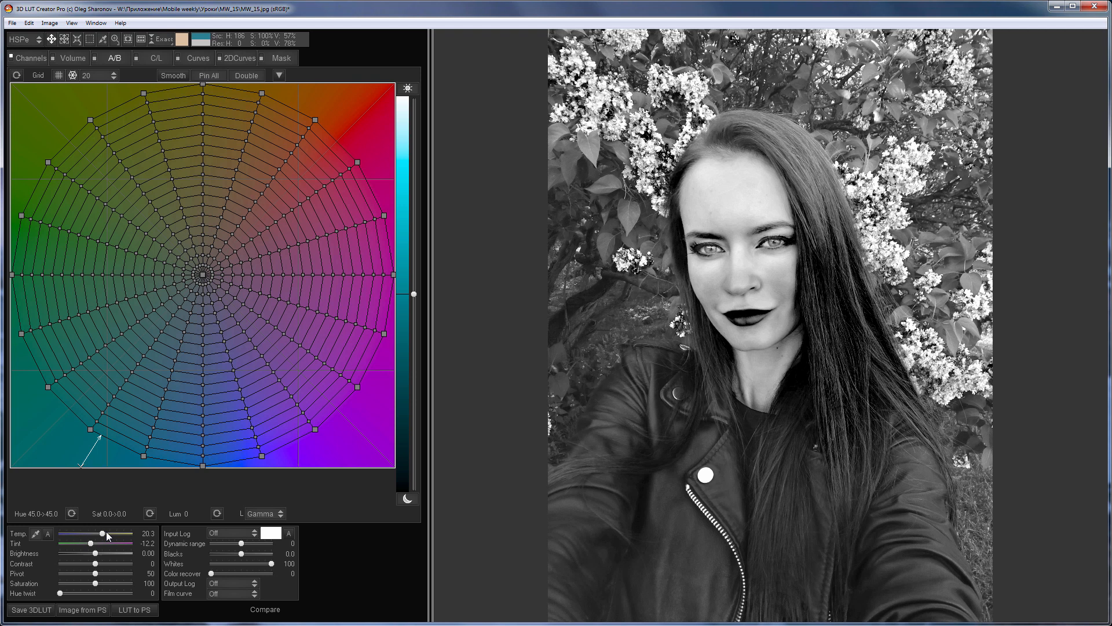
left_click_drag(102, 534, 104, 533)
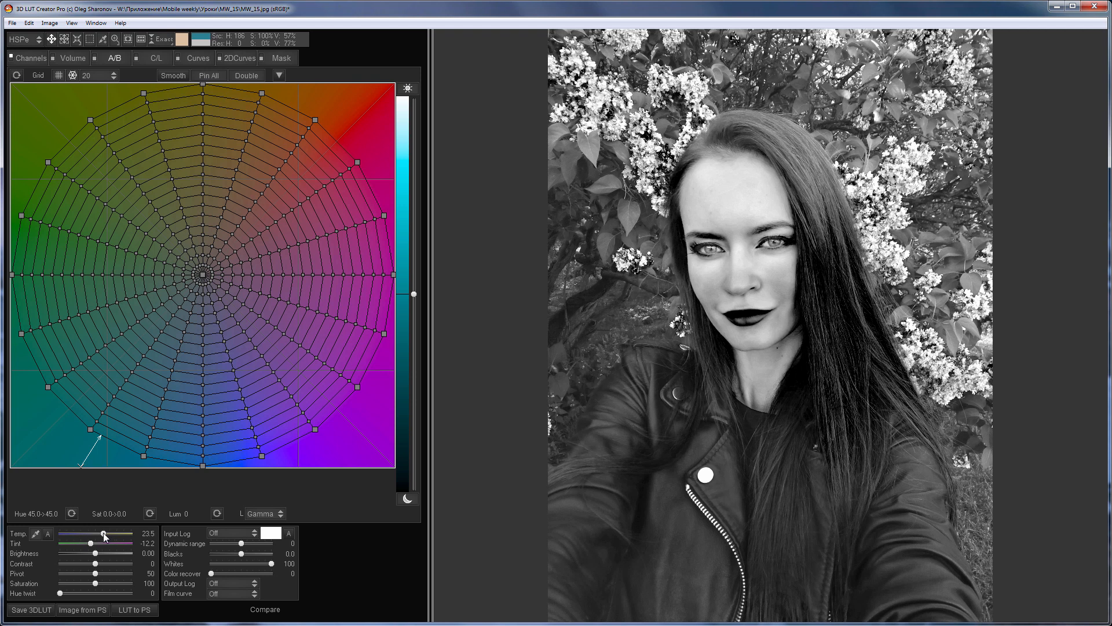
left_click(196, 58)
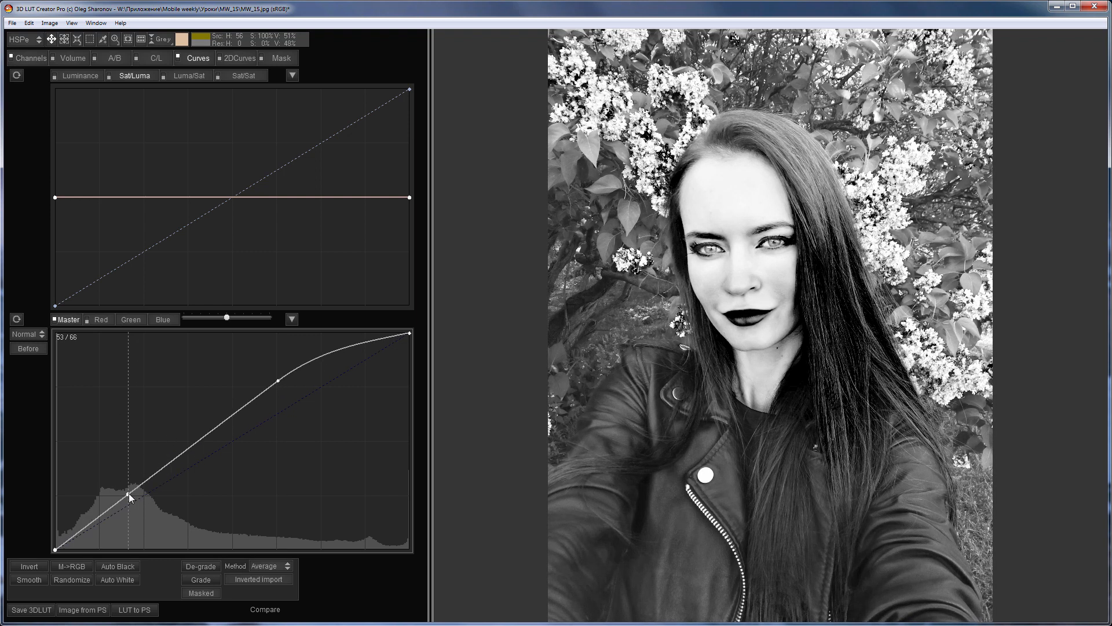
- Nudge the shadow point of the Master tone curve, then return to the Channels matrix
left_click_drag(130, 495, 135, 494)
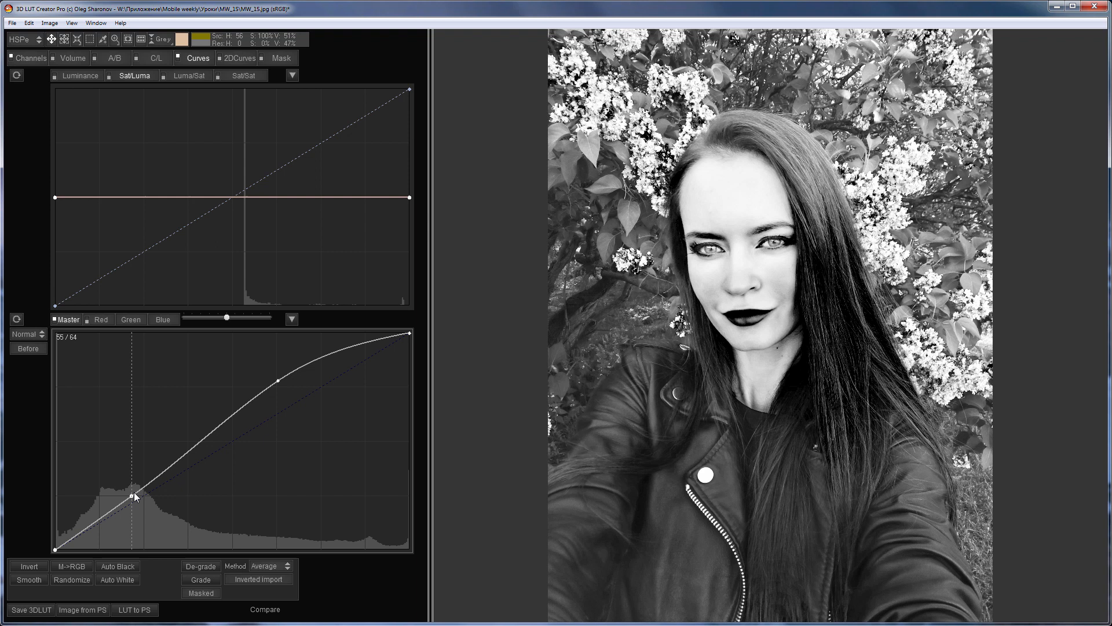
left_click(25, 58)
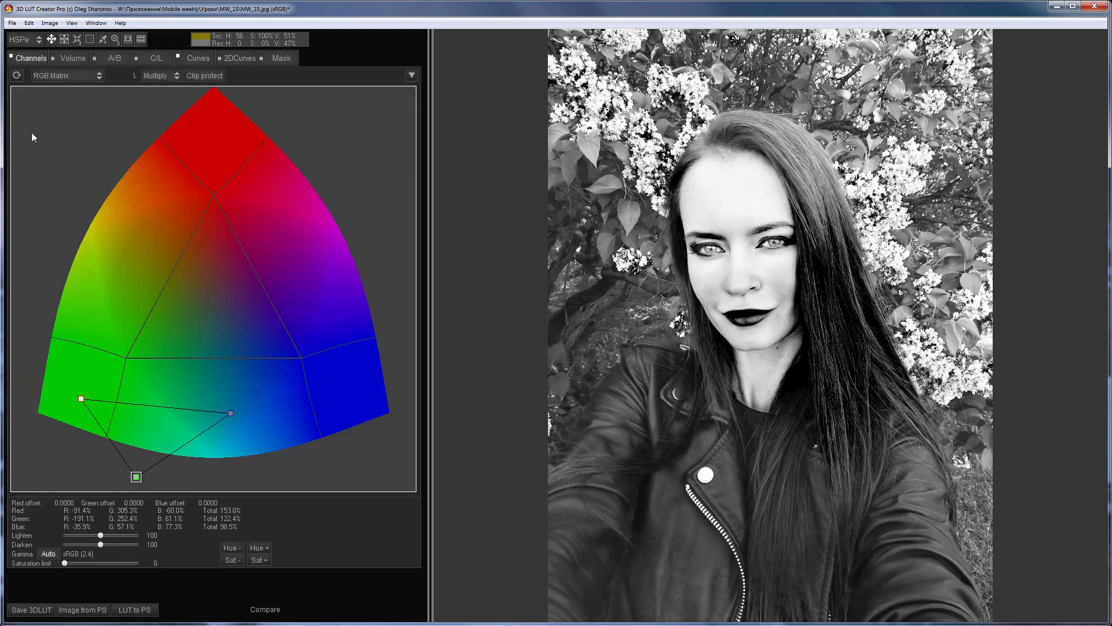
- Push the red matrix point to the far bottom-left for harsh contrast and show Compare view
left_click_drag(81, 399, 56, 449)
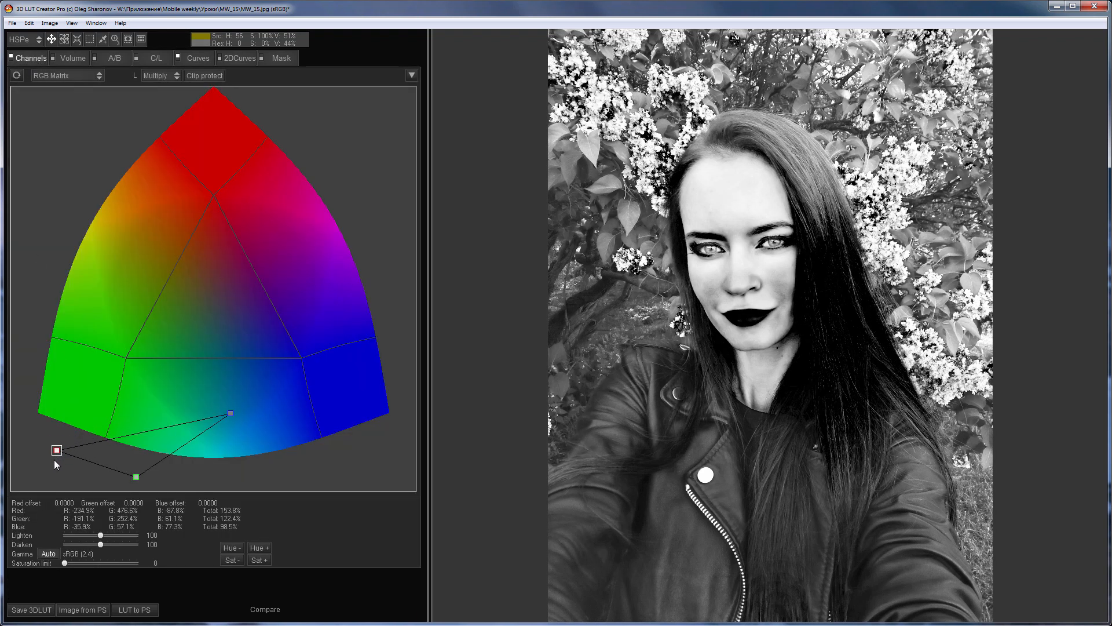
left_click_drag(57, 449, 34, 489)
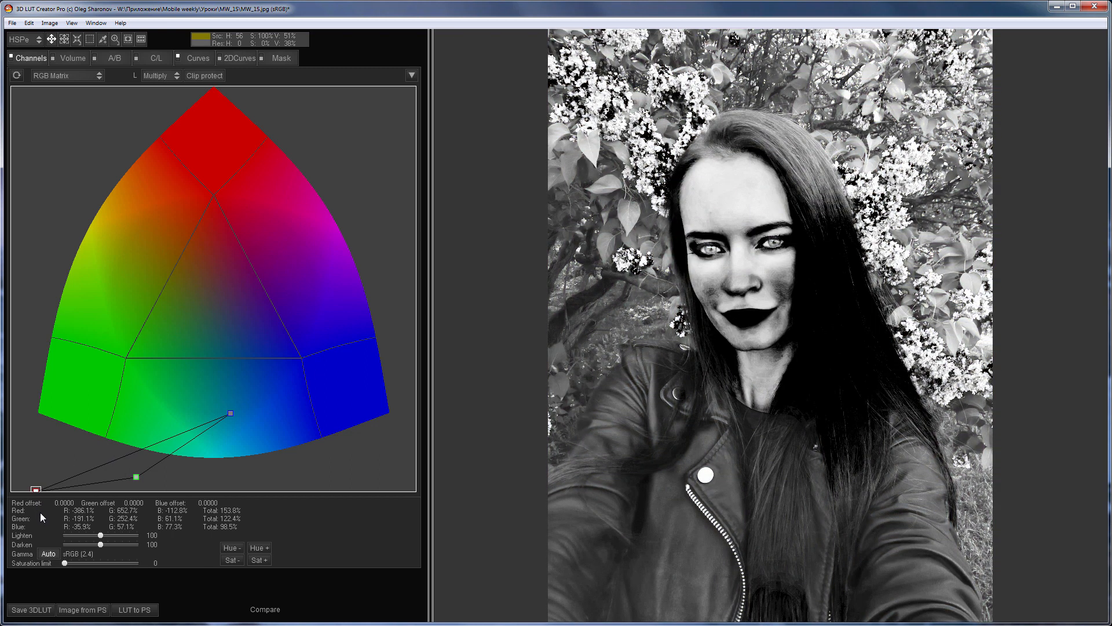
left_click(269, 609)
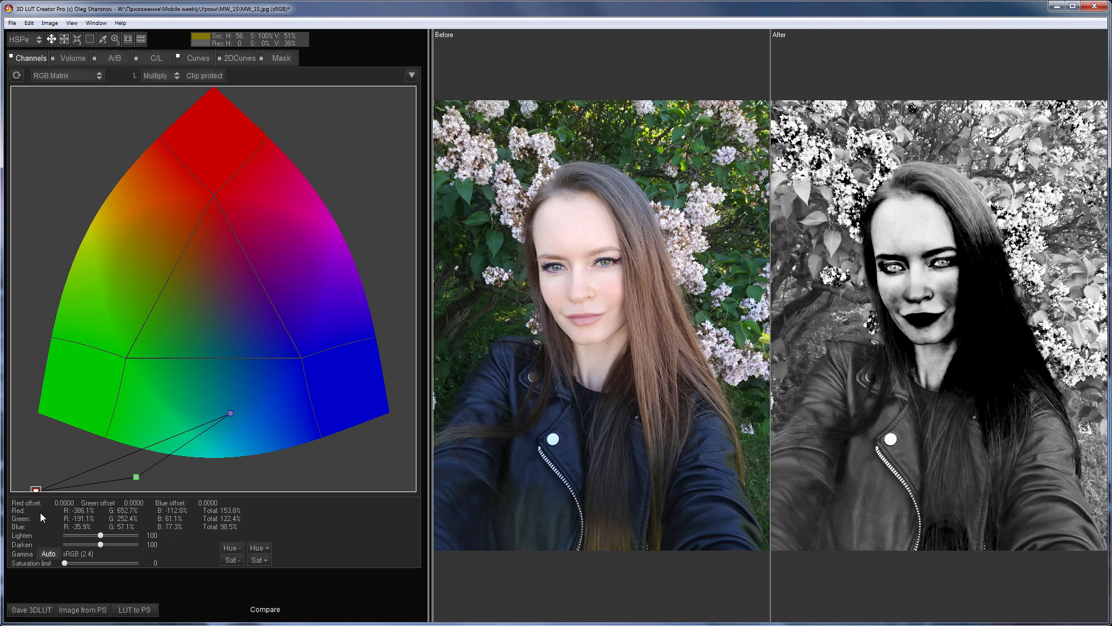
mouse_move(39, 490)
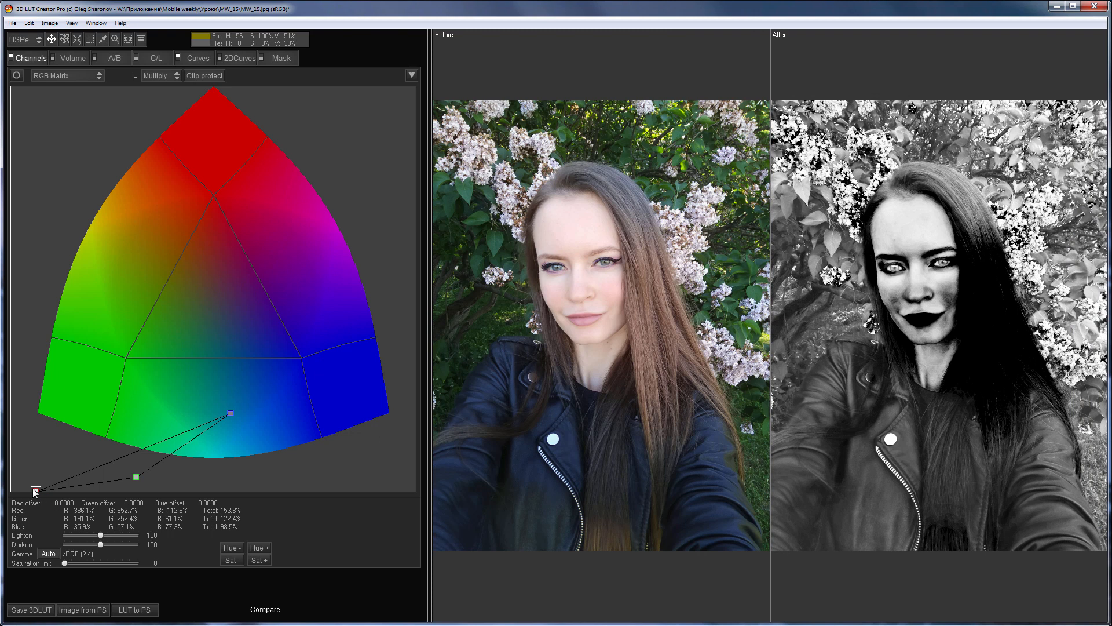